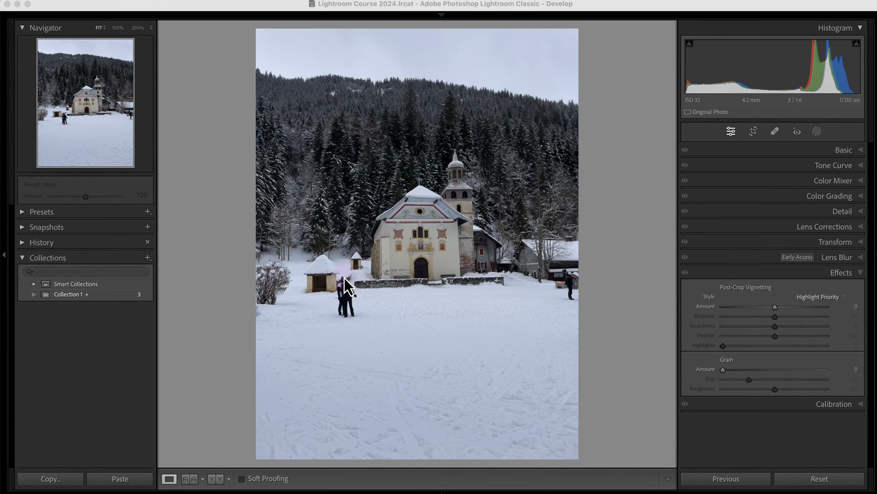
mouse_move(408, 282)
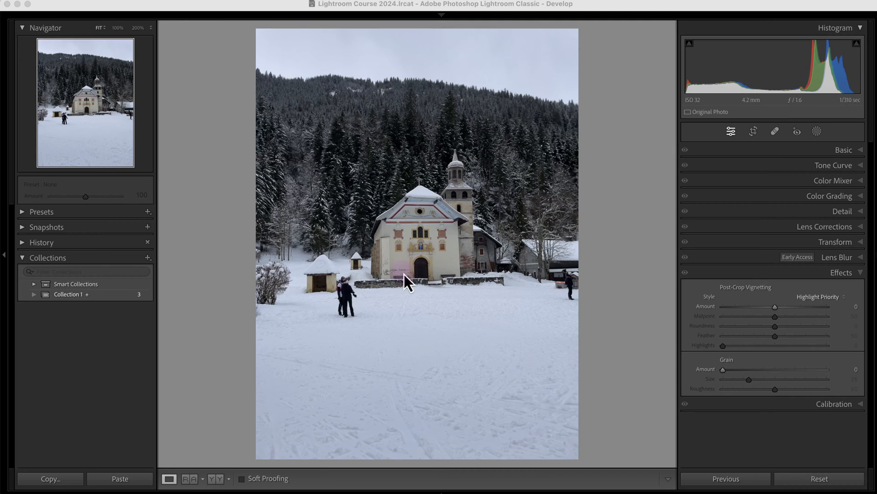
mouse_move(366, 264)
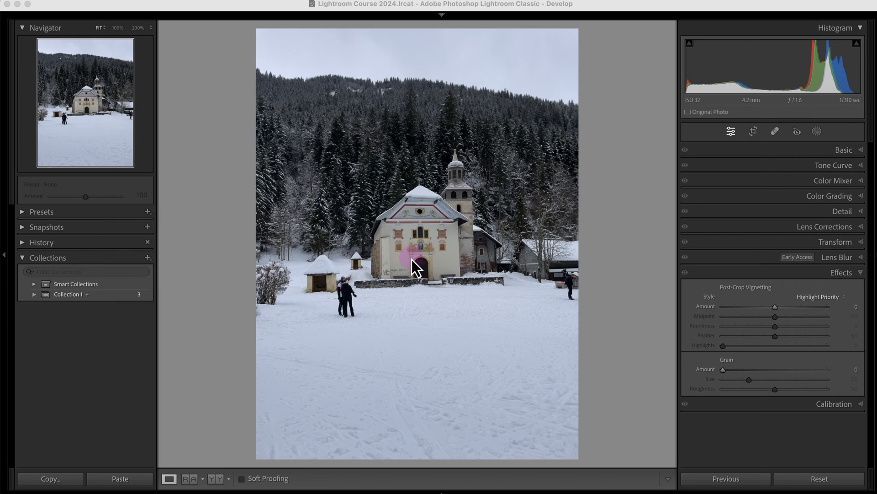
Step: Activate the spot-removal tool at opacity 100 and zoom in on the couple in the snow
click(775, 132)
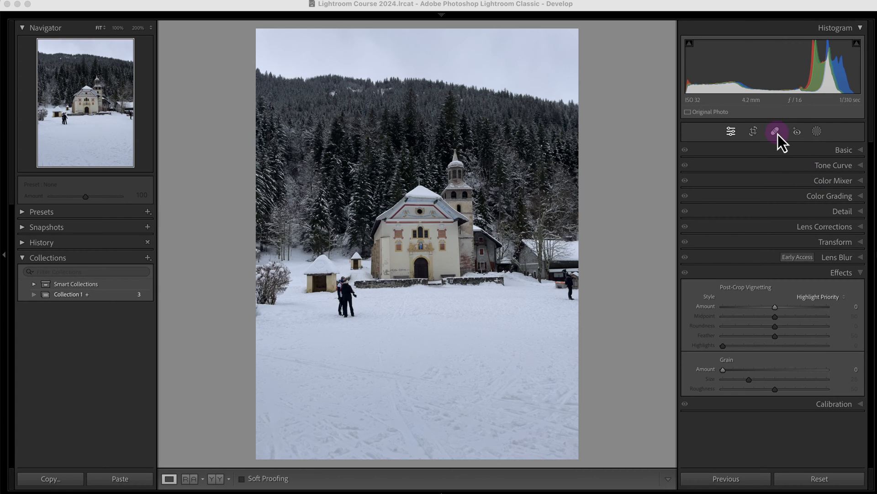
click(776, 131)
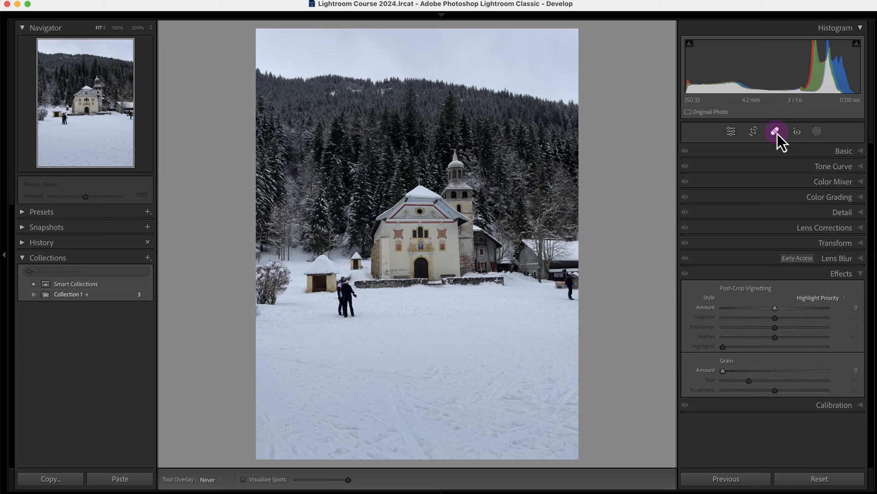
click(776, 131)
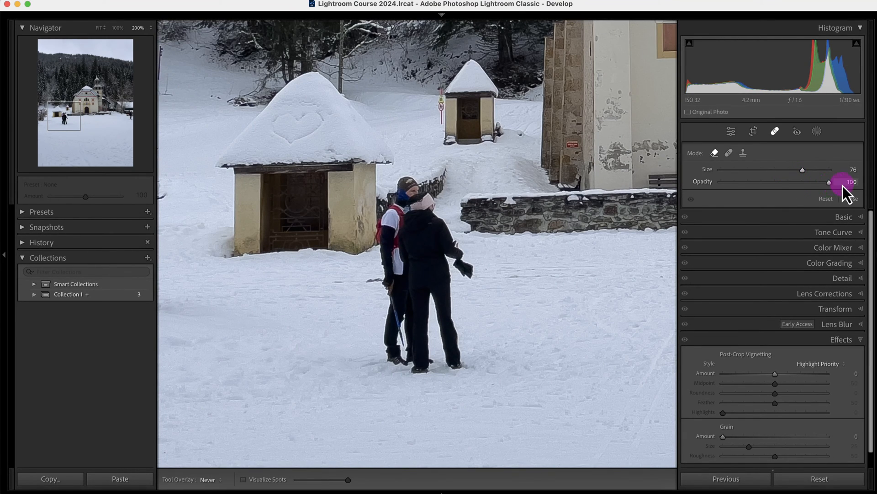
Step: Set removal strength to full and paint over the couple to erase them
click(407, 190)
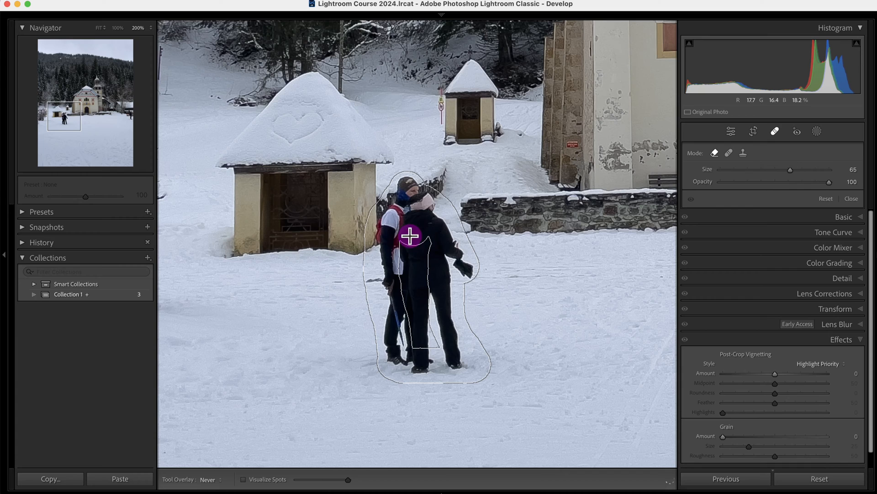
click(442, 245)
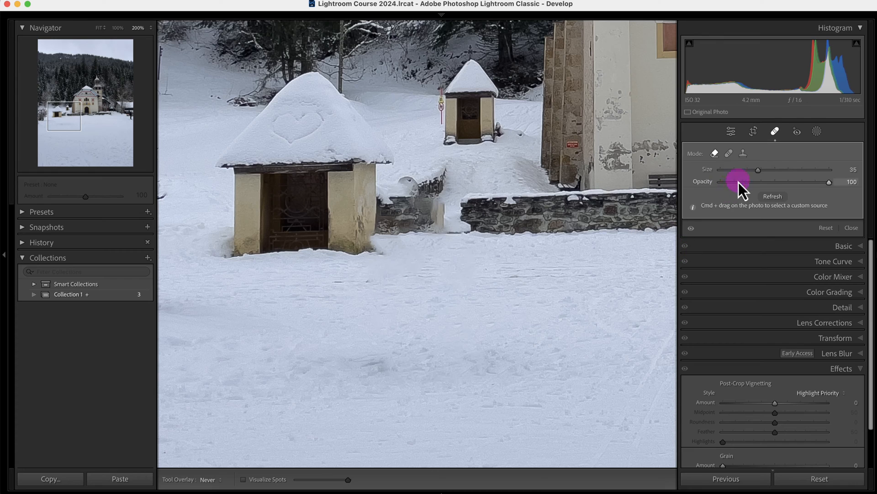
Step: Select the couple's removal spot and heal the smeared section of stone wall
click(414, 252)
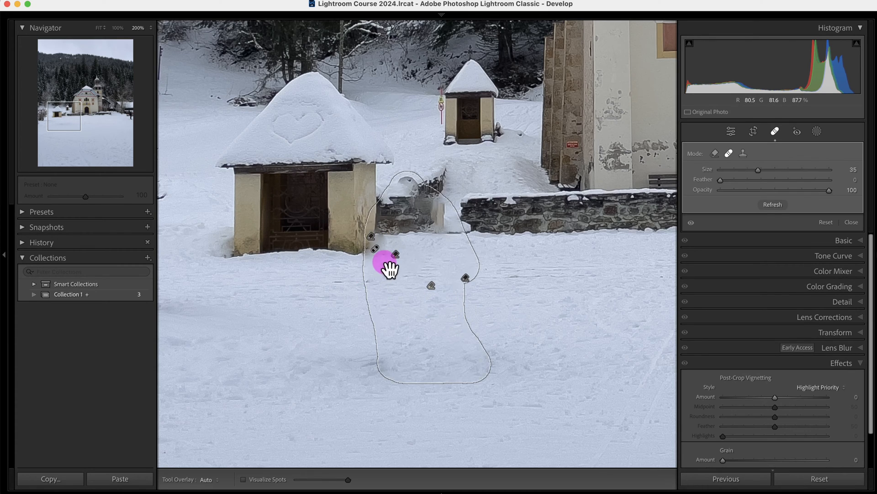
click(97, 27)
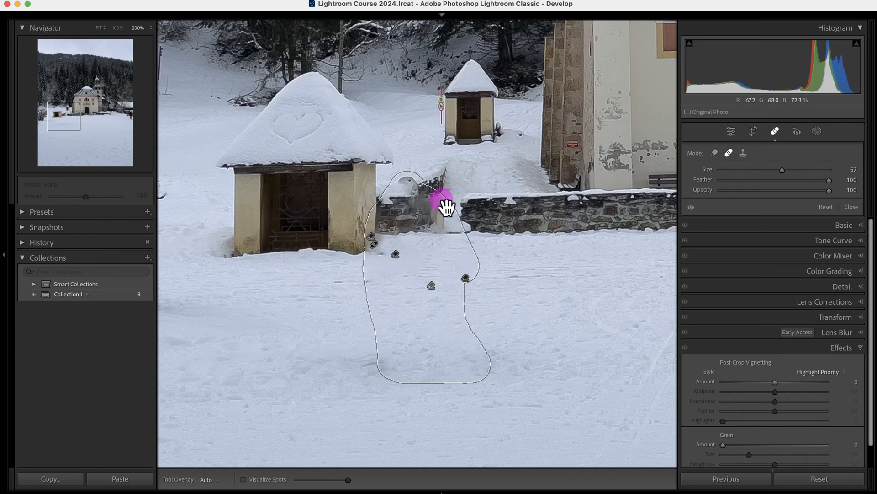
click(448, 198)
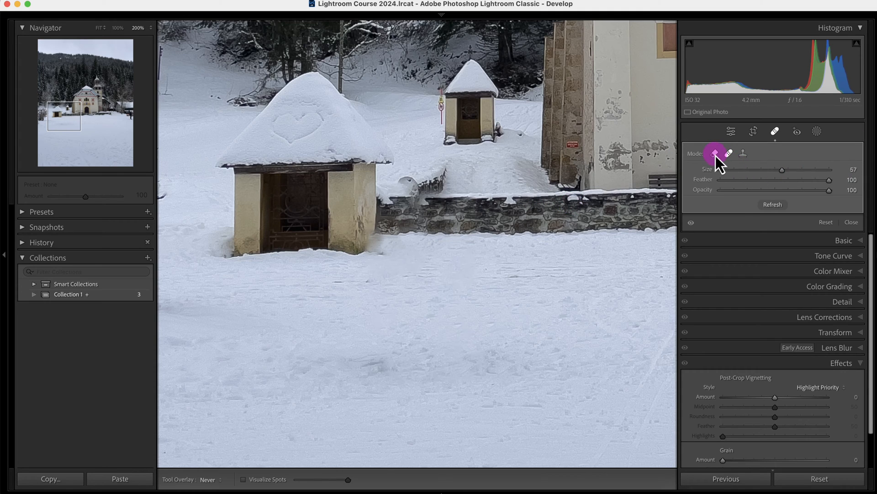
Step: Return to Remove mode with a smaller brush for the wall gap
click(459, 164)
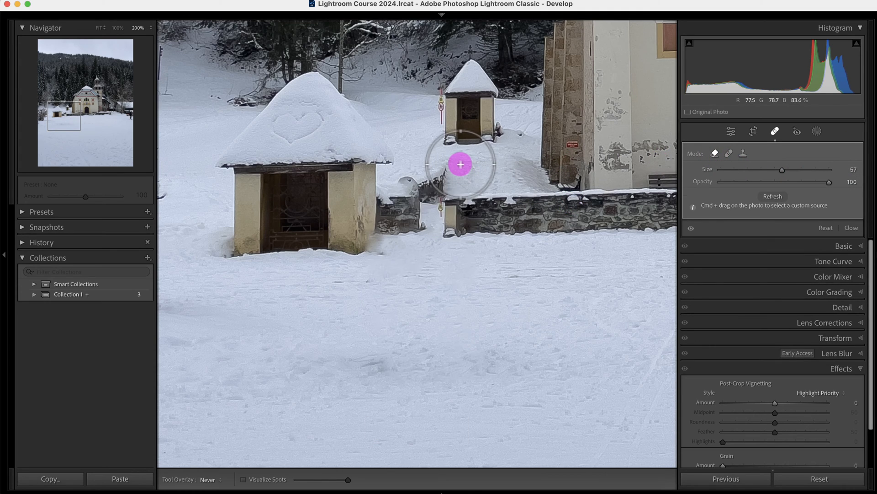
key(cmd+z)
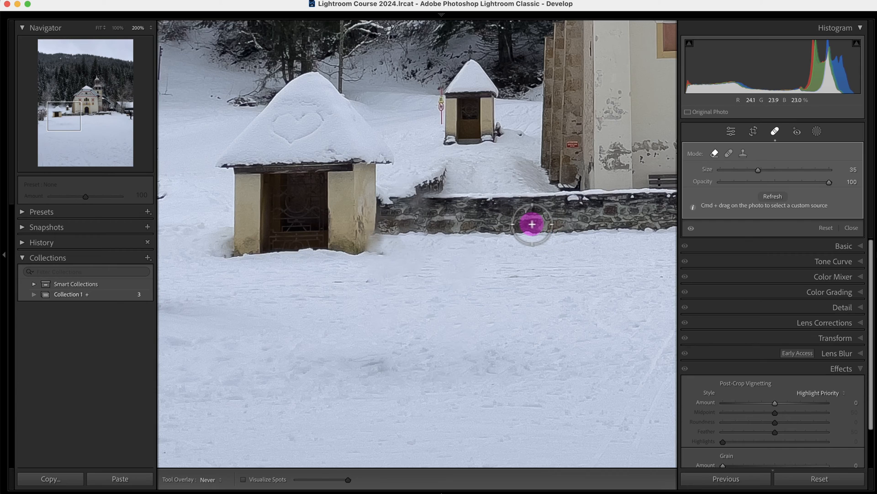
click(100, 28)
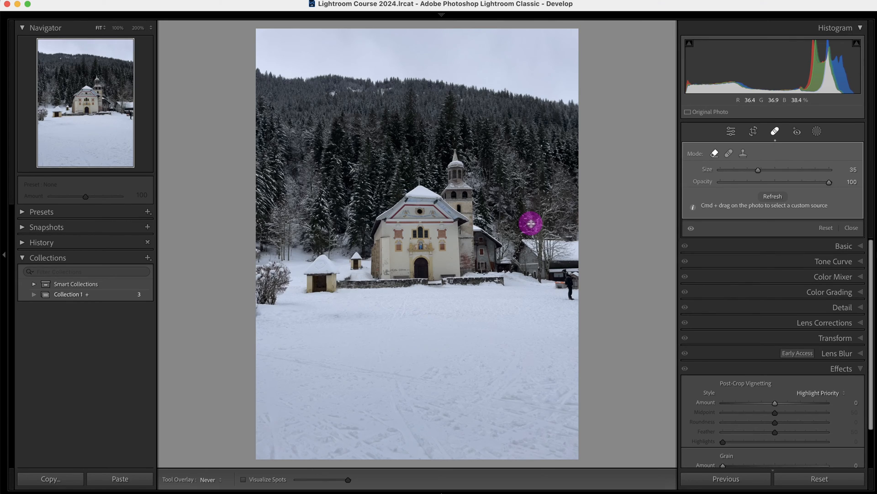
click(138, 28)
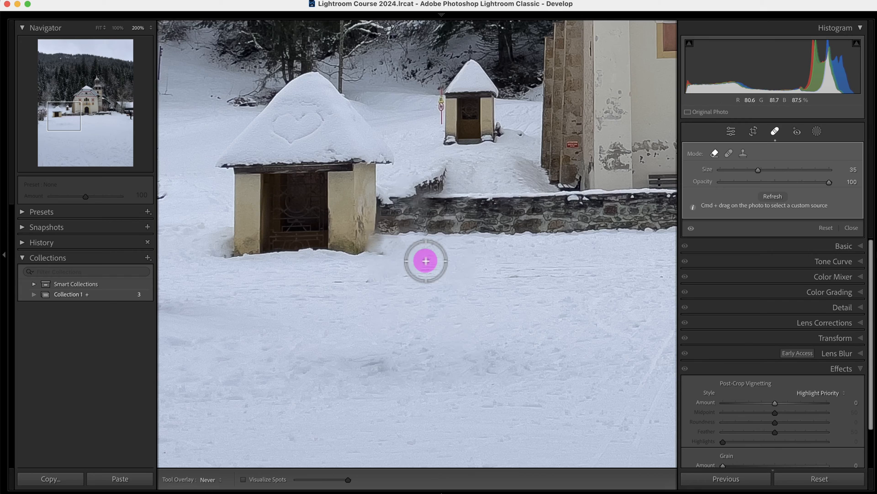
click(743, 153)
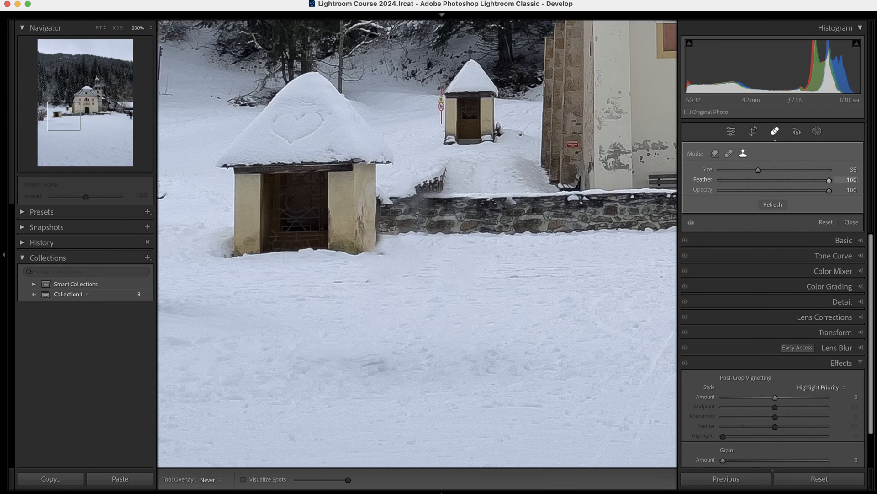
Step: Clone clean snow over the blotch beside the small hut's base, feathered at 88
click(379, 246)
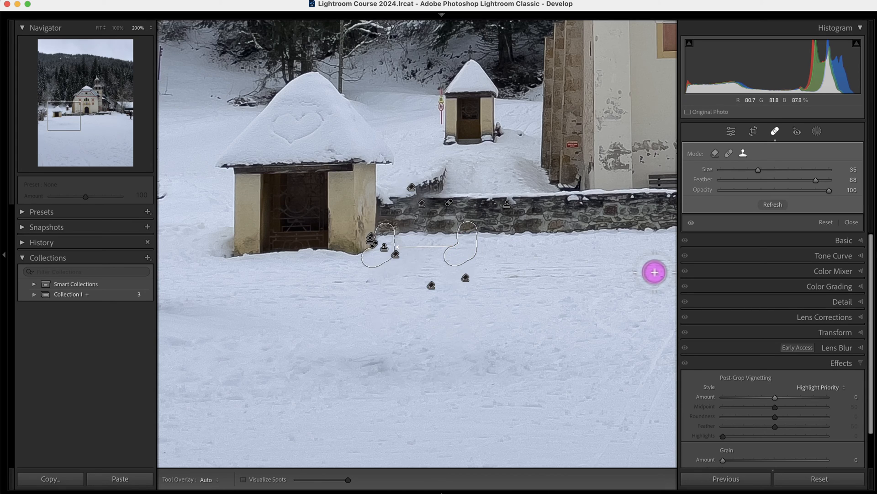
mouse_move(557, 336)
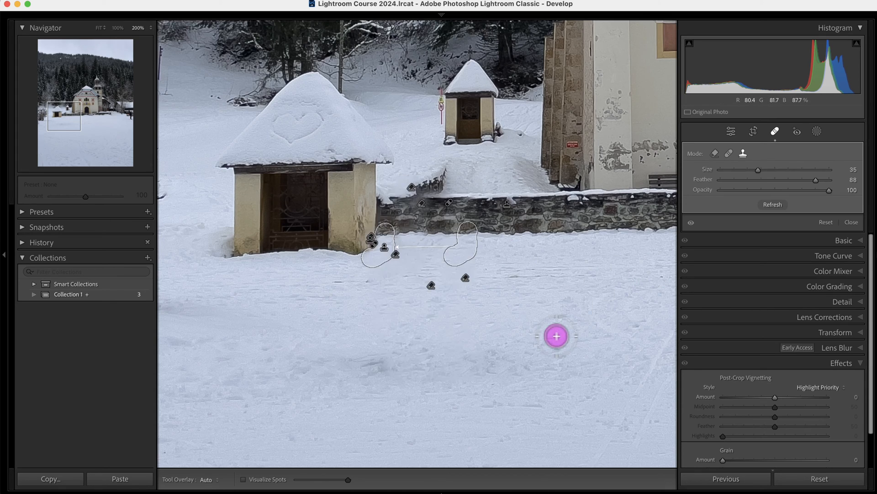
click(207, 479)
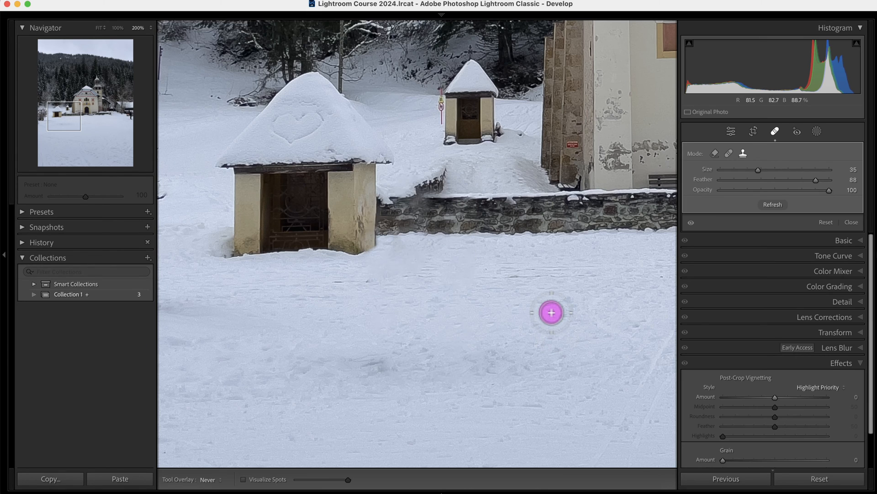
Step: Zoom out to Fit and place a crop frame trimming a little sky from the top
click(99, 28)
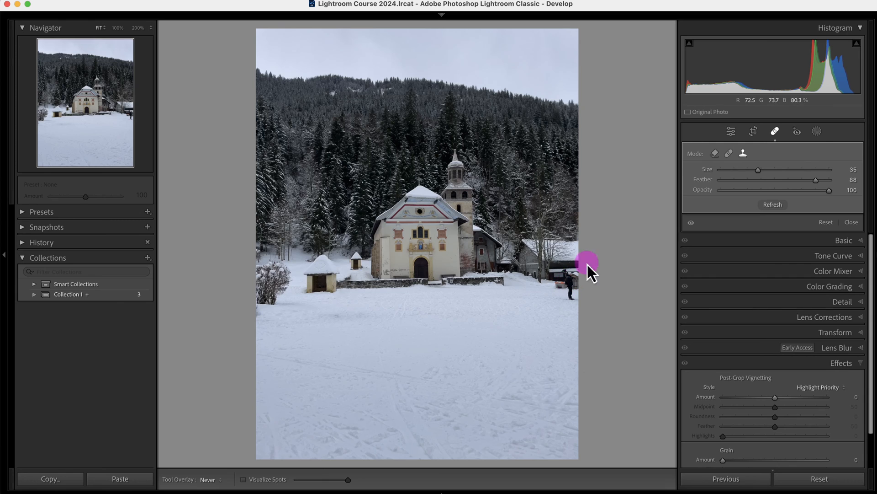
click(753, 131)
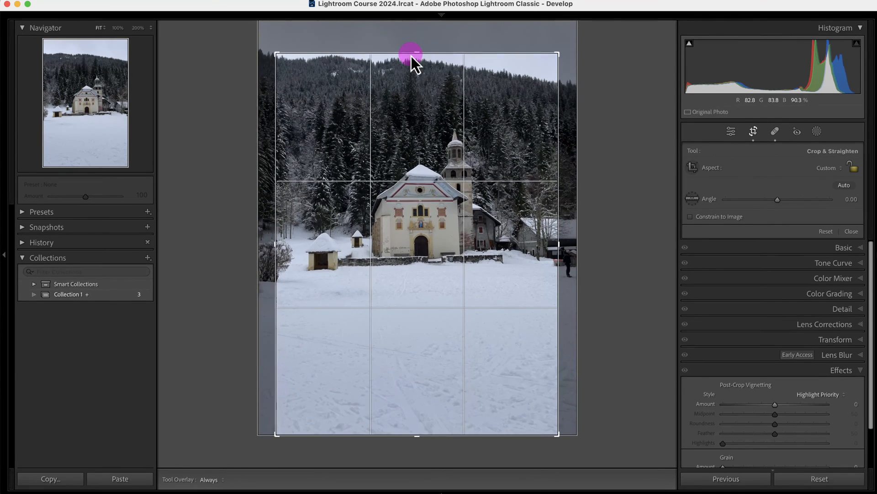
Step: Turn on lens profile corrections for the iPhone 12 Pro back camera
click(850, 231)
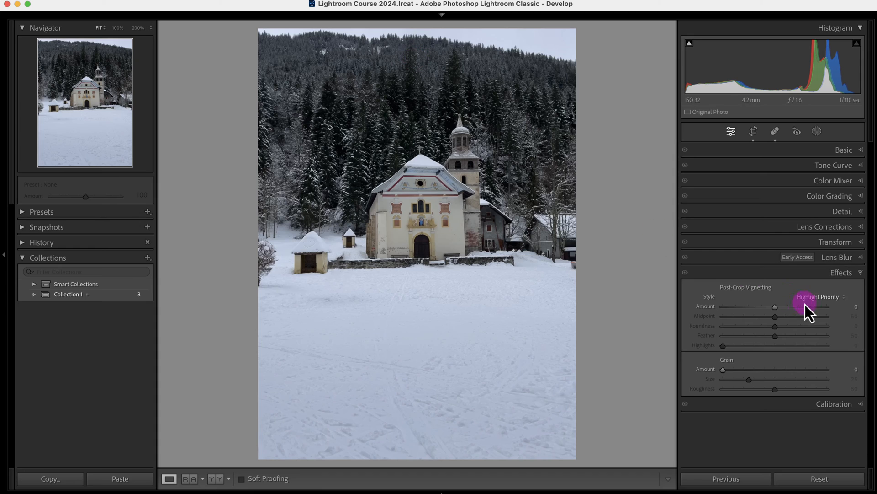
click(835, 241)
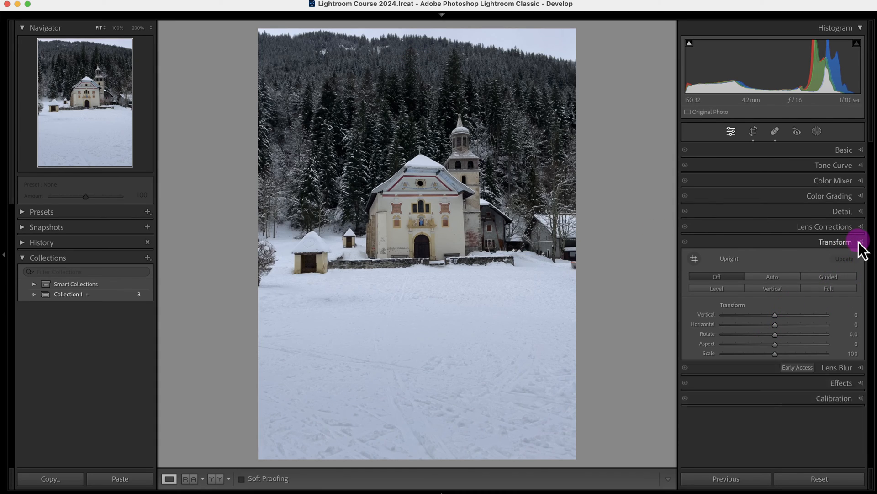
click(825, 226)
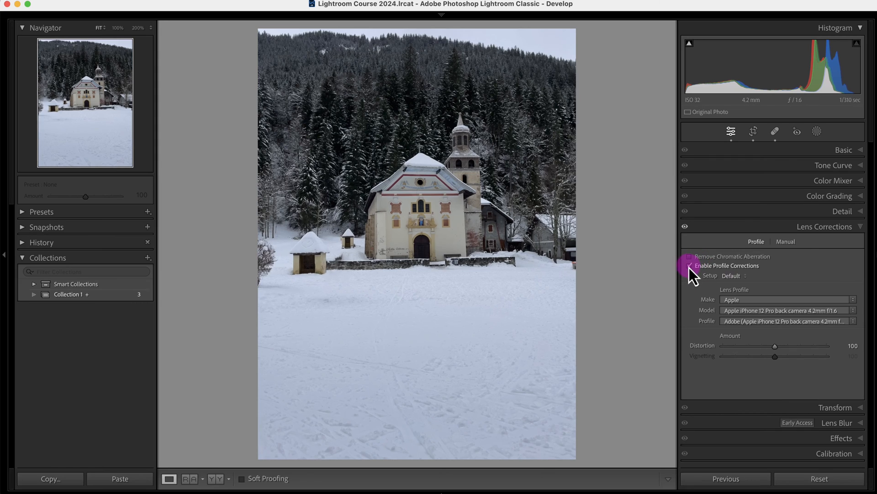
click(690, 265)
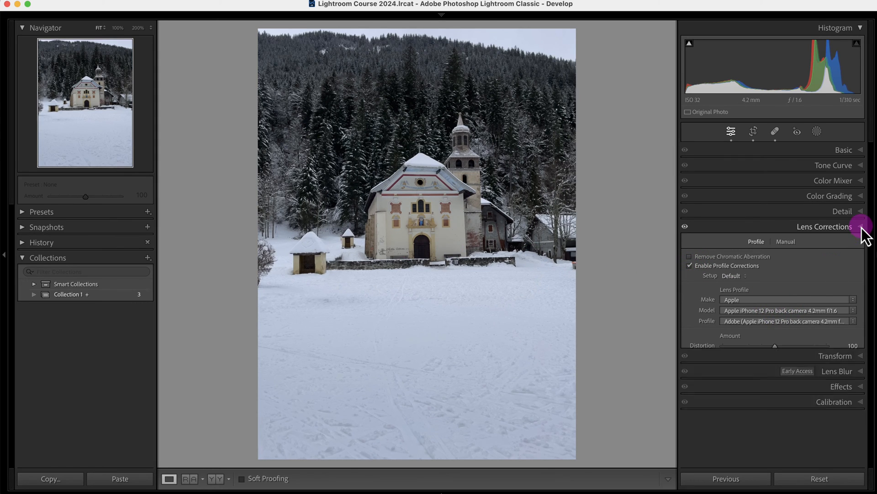
Step: Set Transform Horizontal to +8 and Rotate to +0.6, with Constrain Crop ticked
click(834, 242)
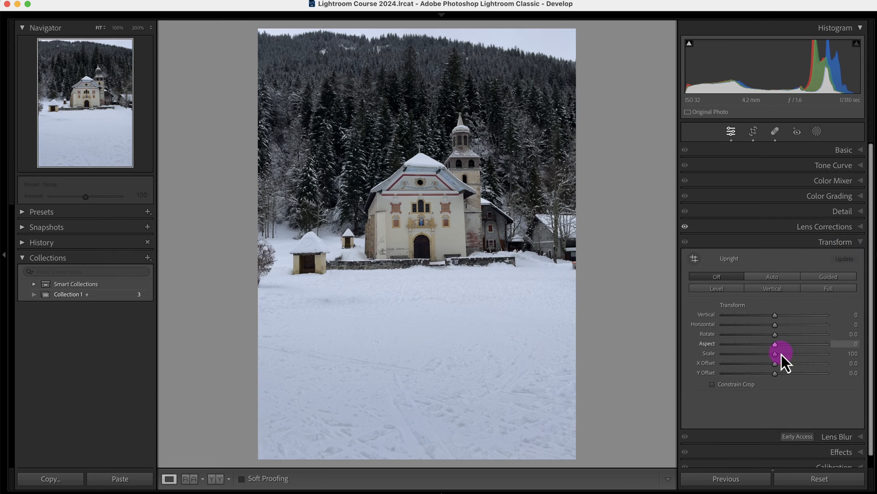
mouse_move(778, 333)
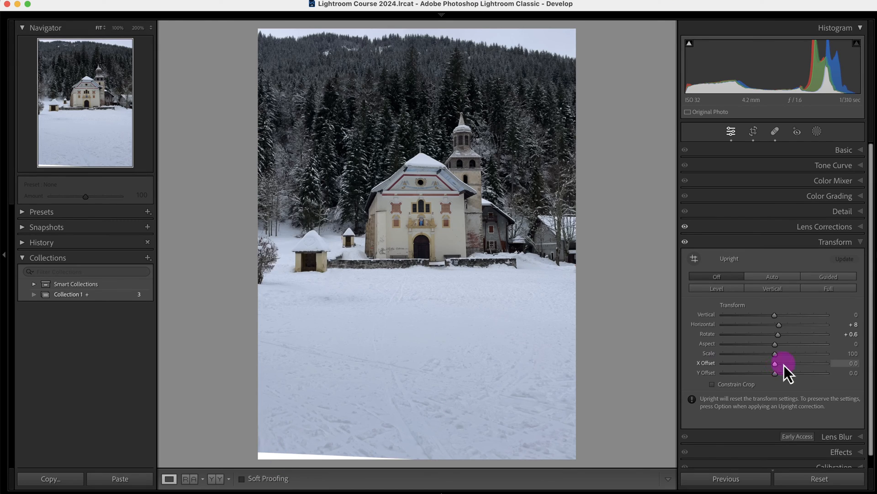
click(712, 384)
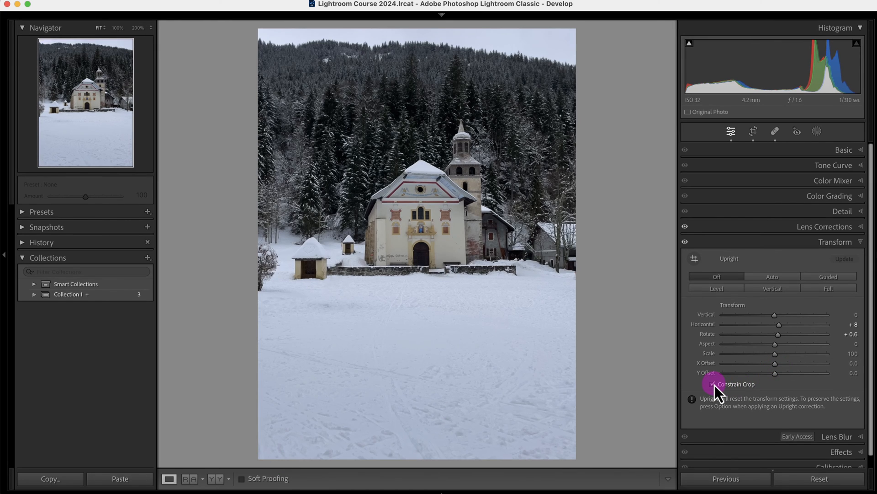
click(713, 384)
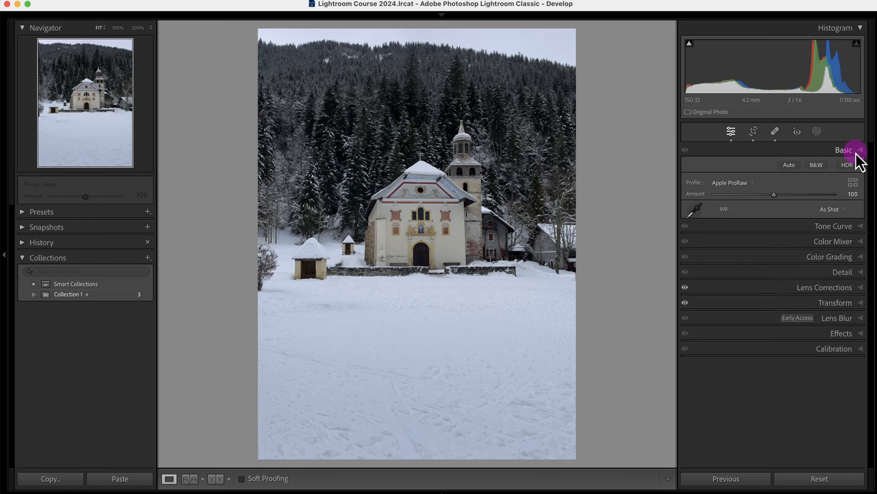
Step: Expand the Basic tone and color panel under the Apple ProRaw profile
click(844, 150)
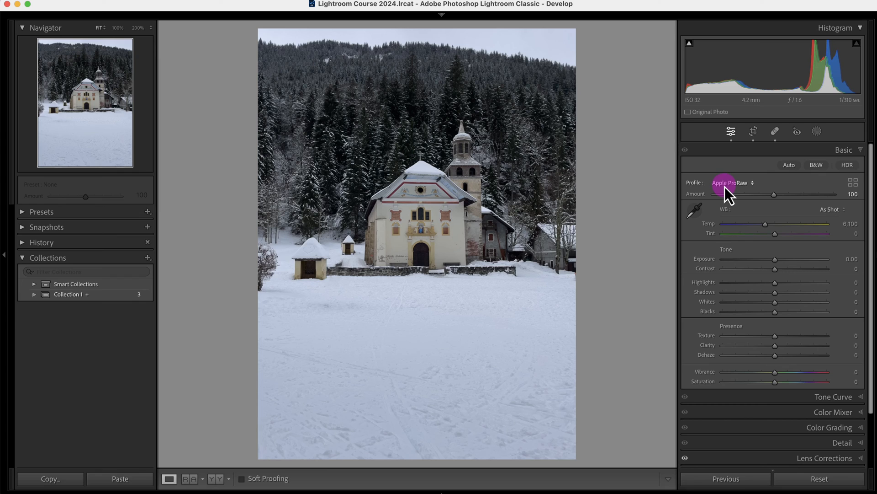
mouse_move(501, 196)
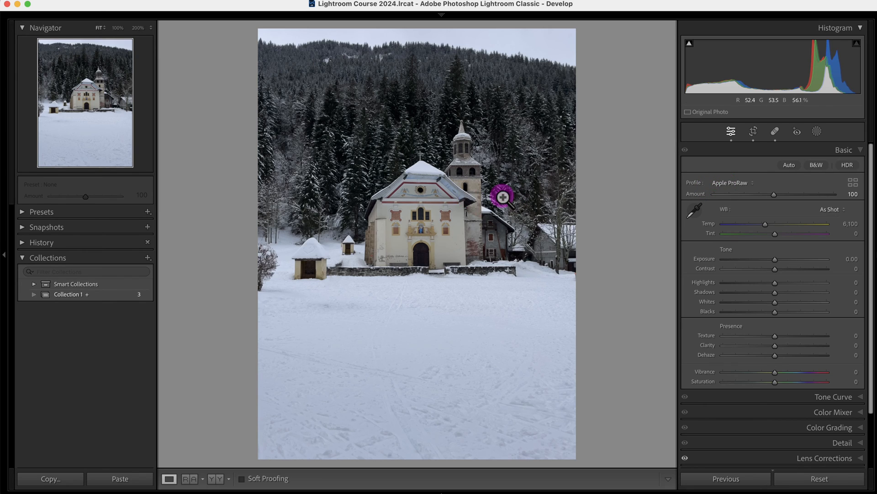
mouse_move(775, 302)
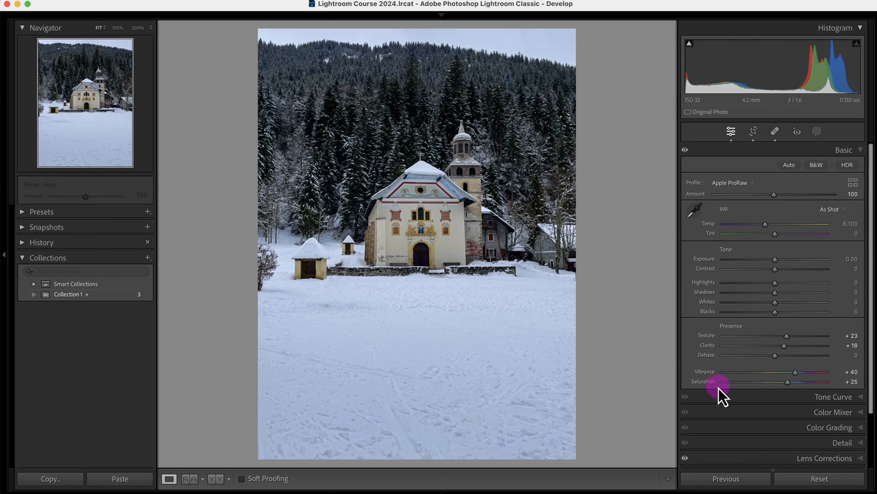
mouse_move(789, 386)
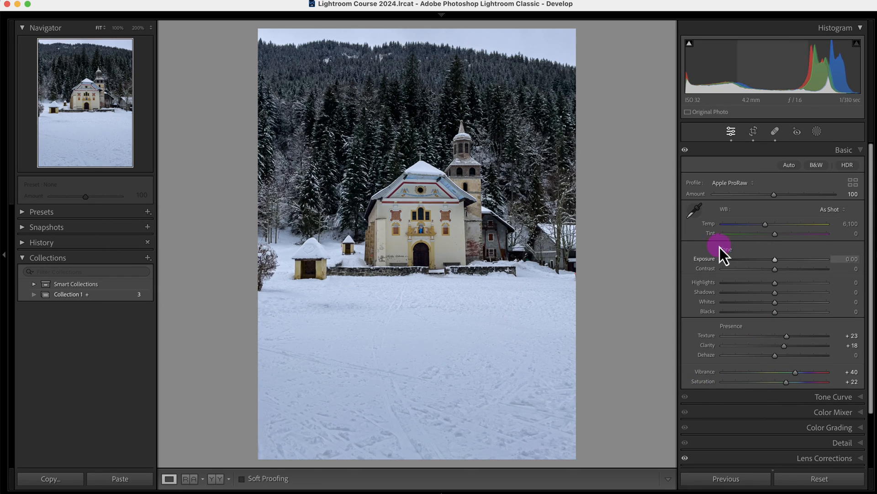
mouse_move(710, 215)
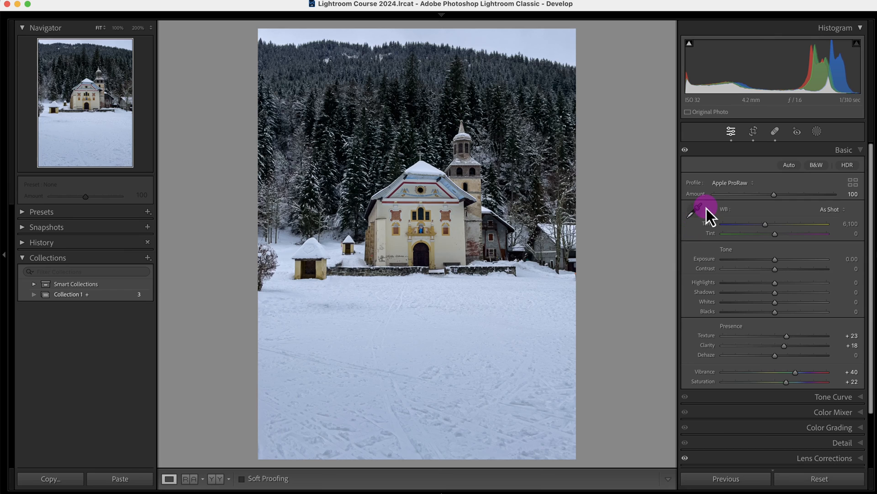
Step: Sample a neutral spot with the eyedropper for white balance 6,915, tint +1
click(697, 210)
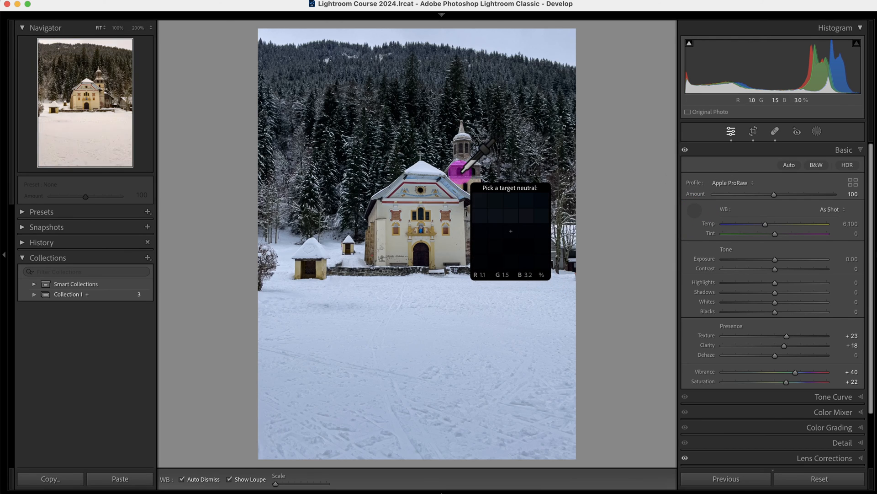
click(458, 170)
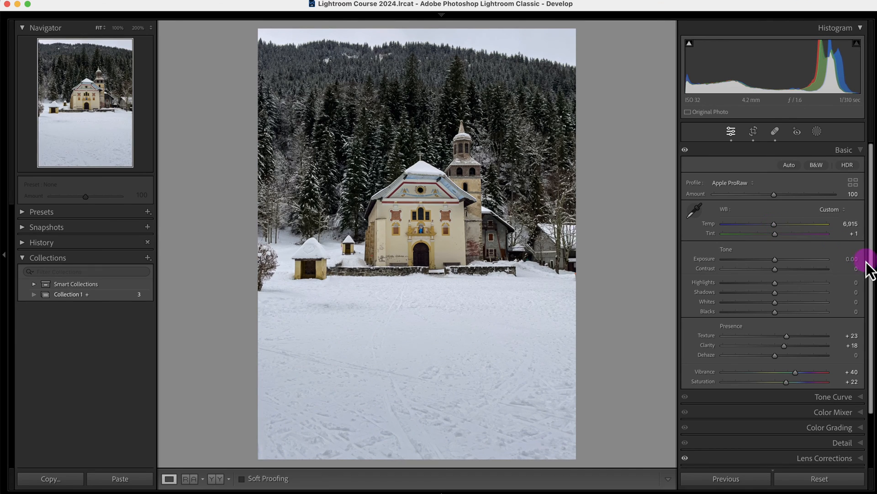
scroll(down, 3)
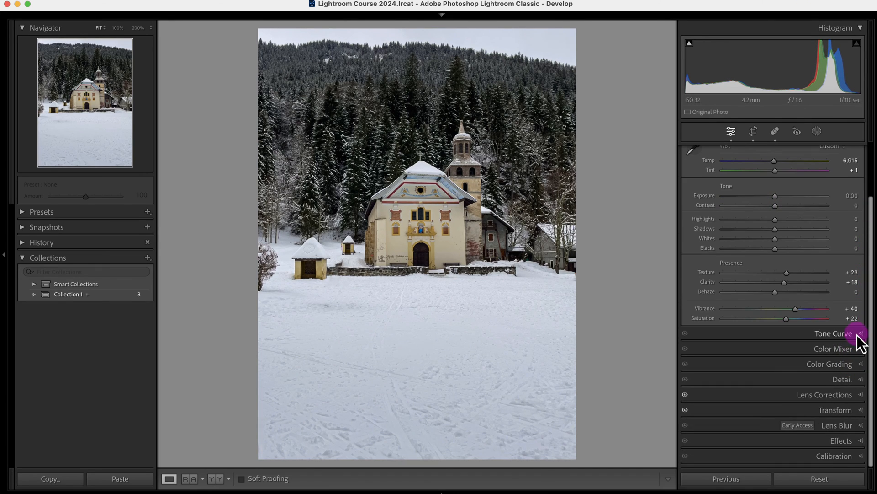
Step: Expand the Tone Curve panel for the church photo
click(833, 333)
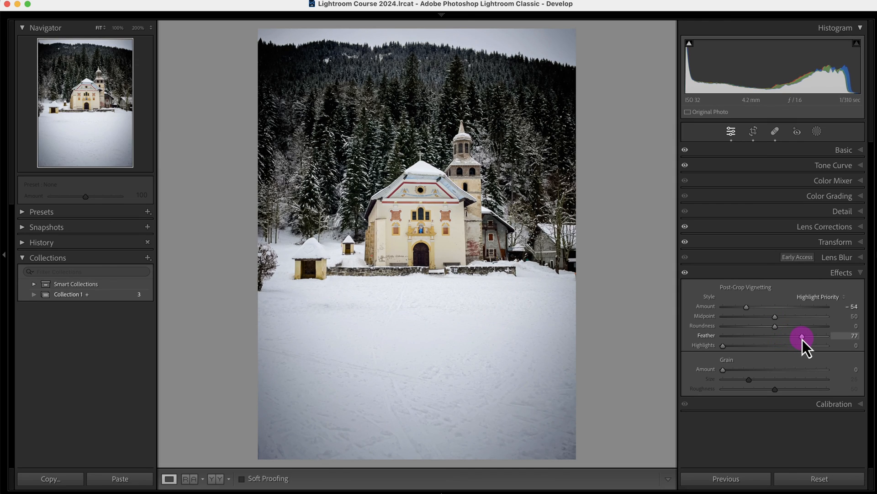
mouse_move(607, 296)
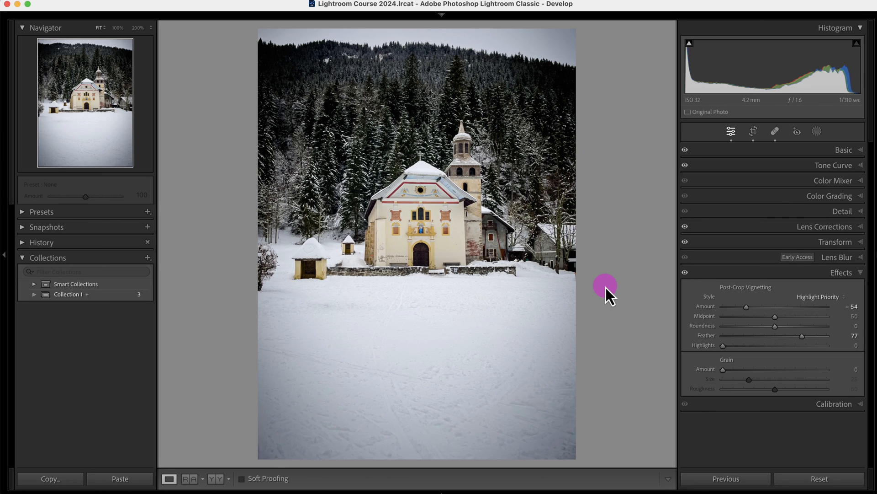
mouse_move(328, 266)
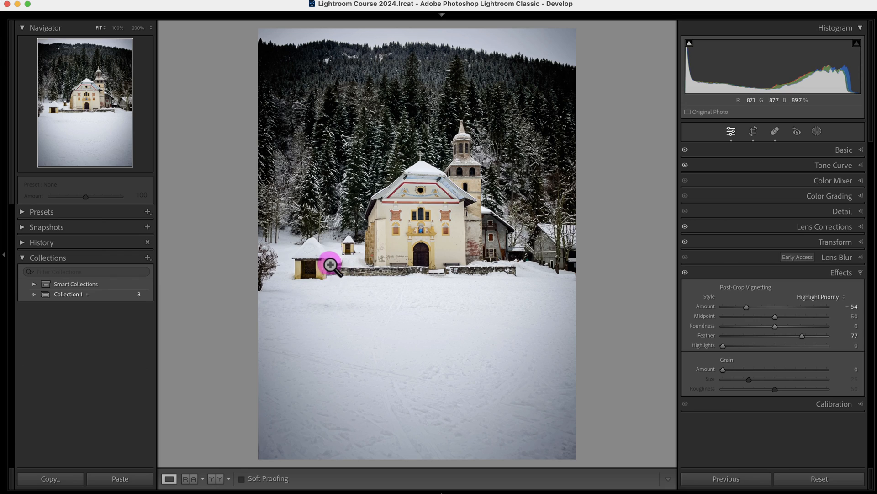
mouse_move(448, 285)
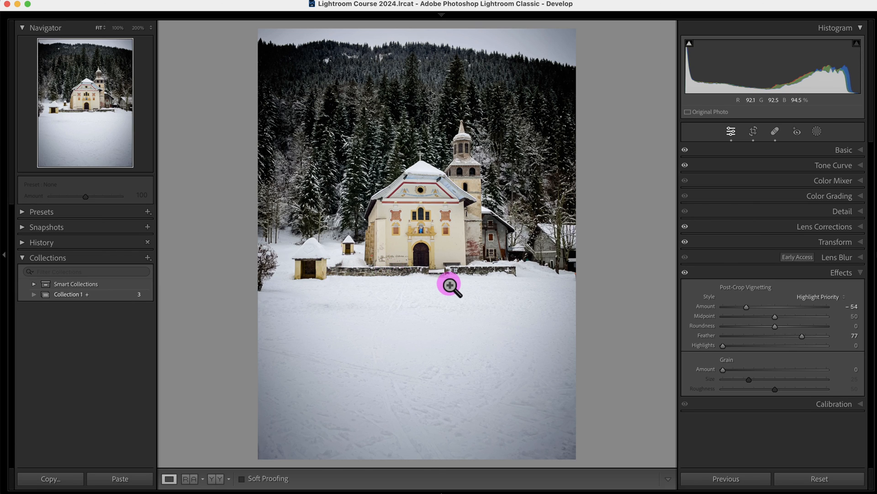